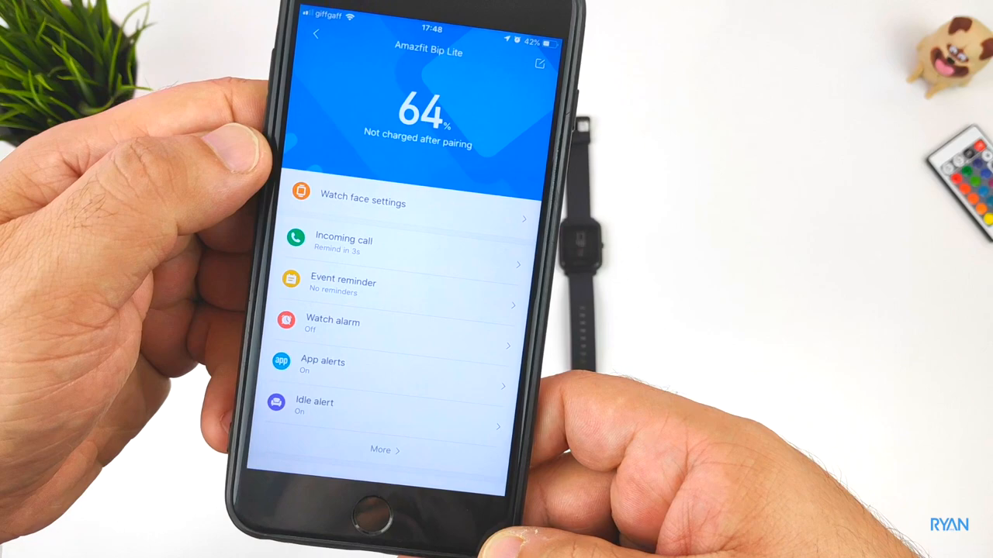
Step: Enter Watch face settings and scroll the gallery to reveal analog, playing-card and scenic faces
click(388, 246)
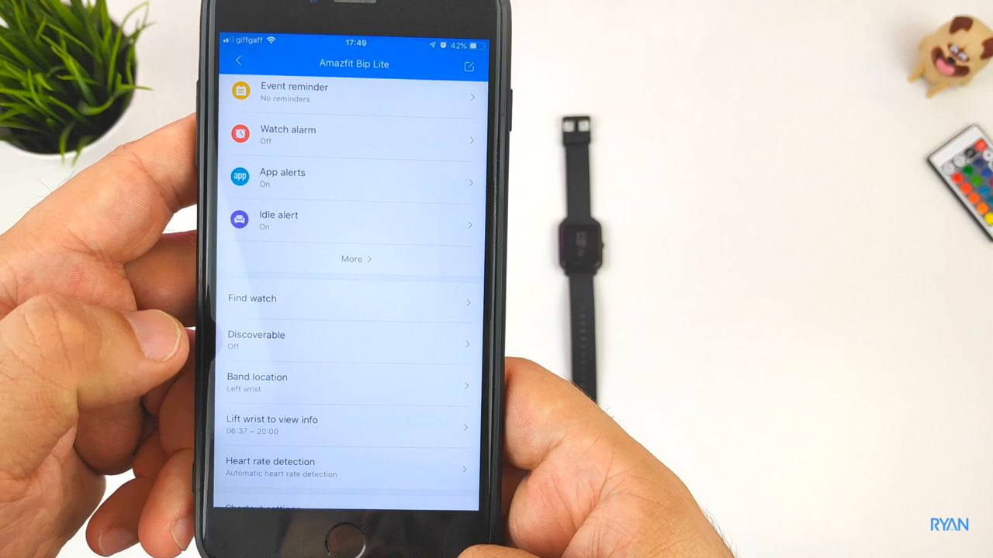
scroll(up, 3)
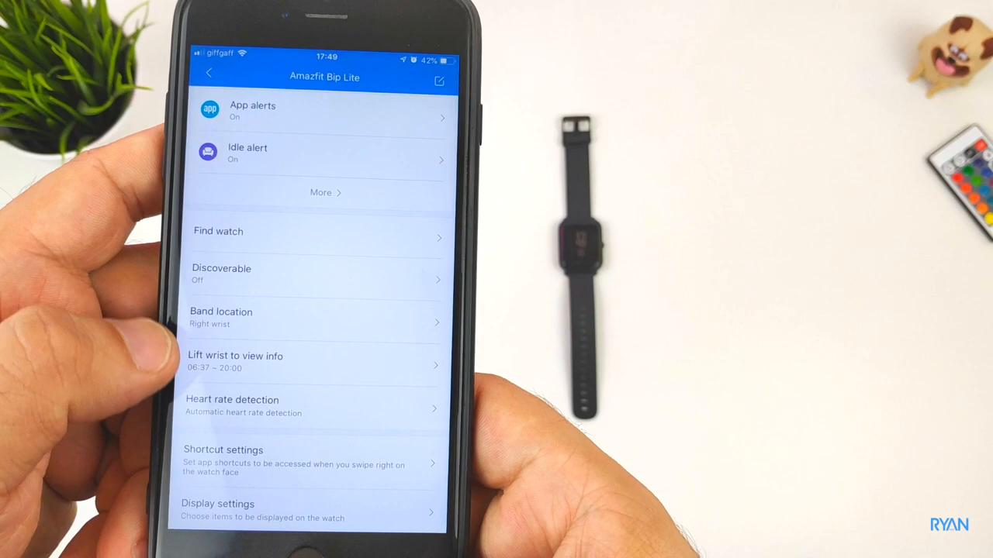
scroll(up, 3)
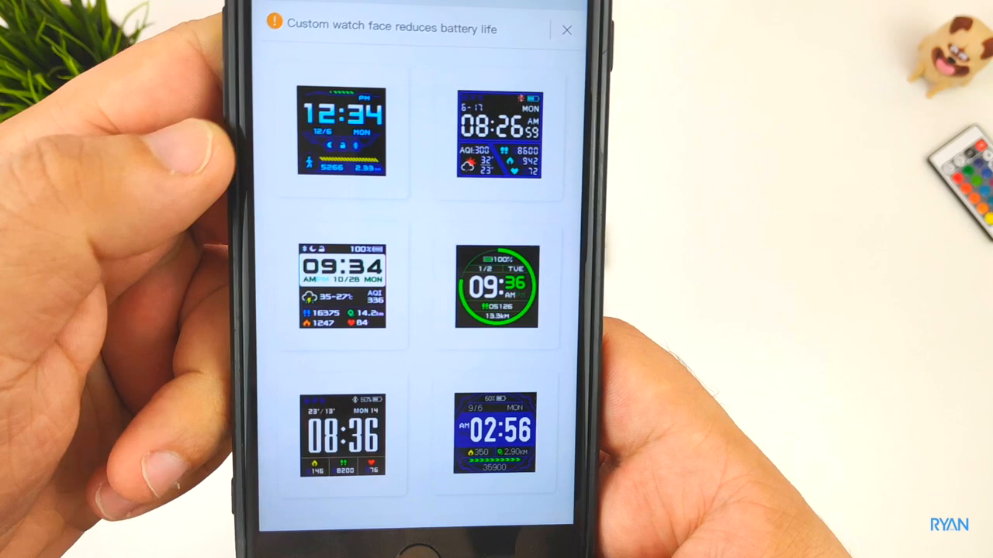
scroll(up, 3)
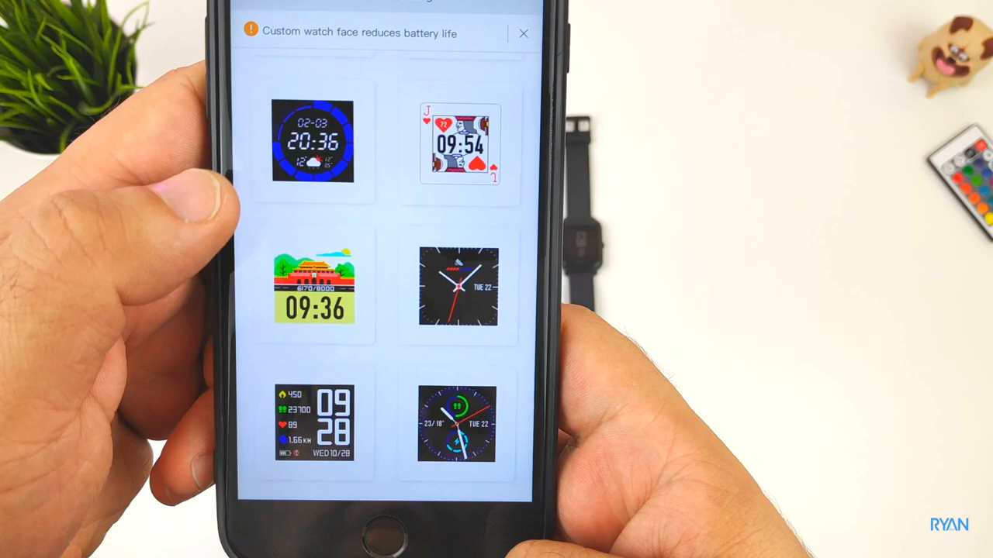